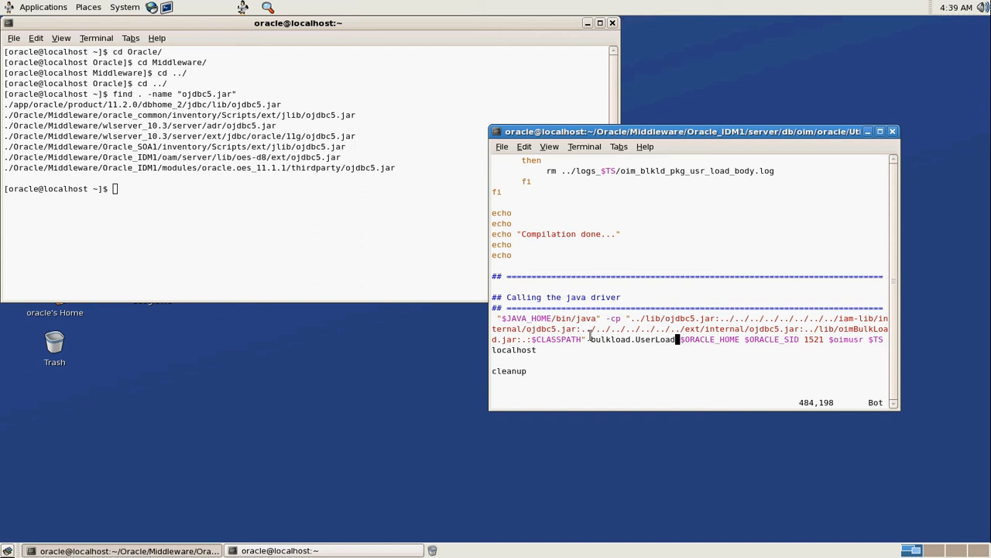
mouse_move(623, 340)
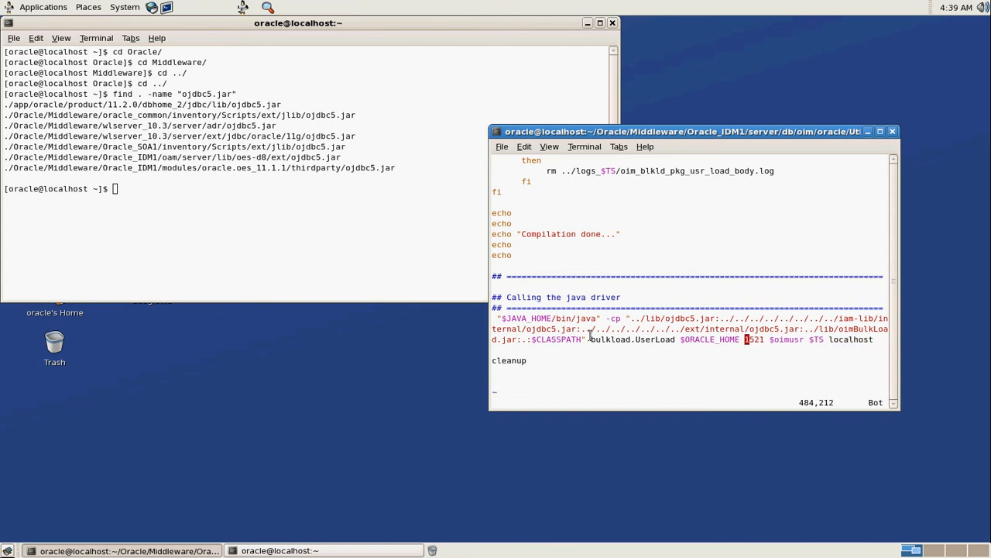
Delete $ORACLE_SID from the java driver line, save the script and run oim_blkld.sh.
key(i)
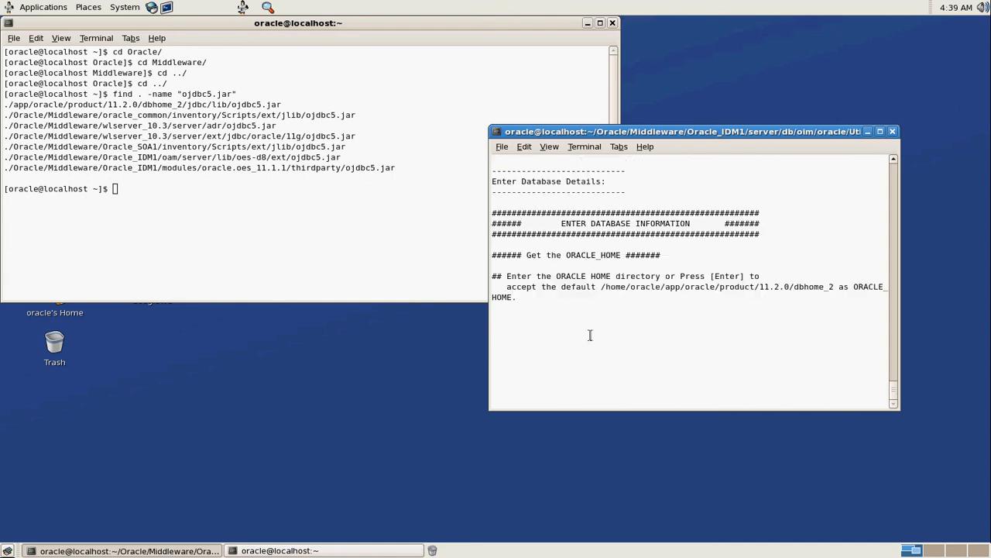
Accept the default ORACLE_HOME and connect as DEV_OIM to //localhost:1521/orcl with its password.
key(Return)
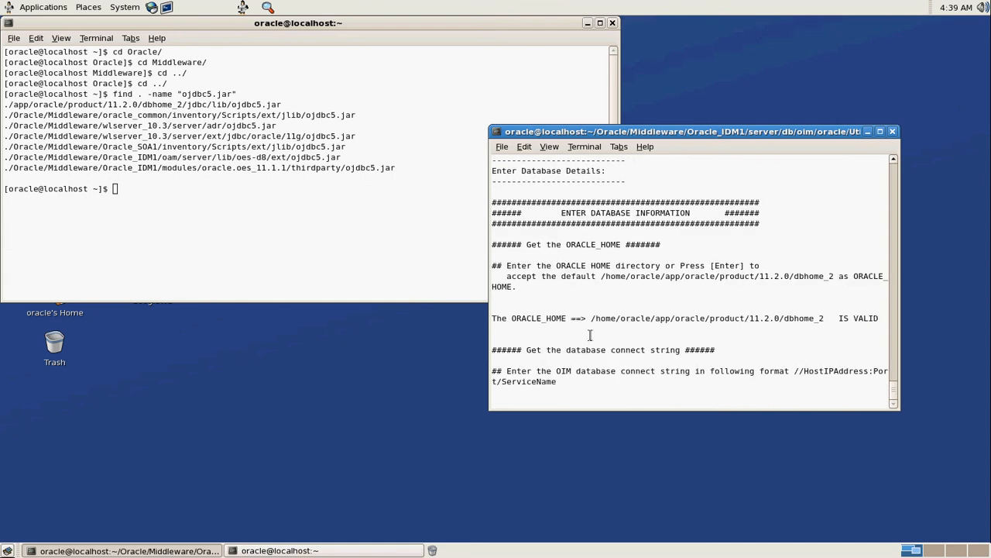
text(//local)
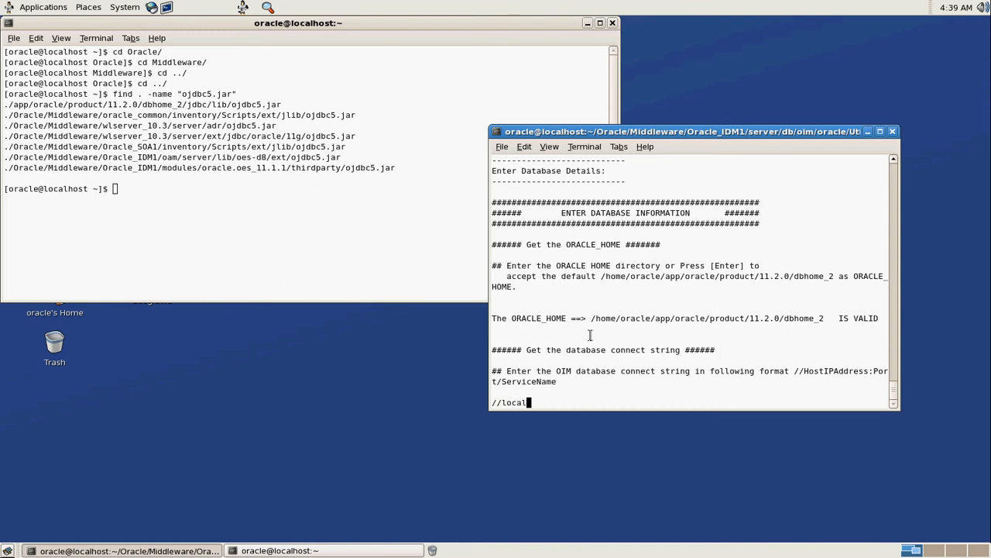
text(host:15)
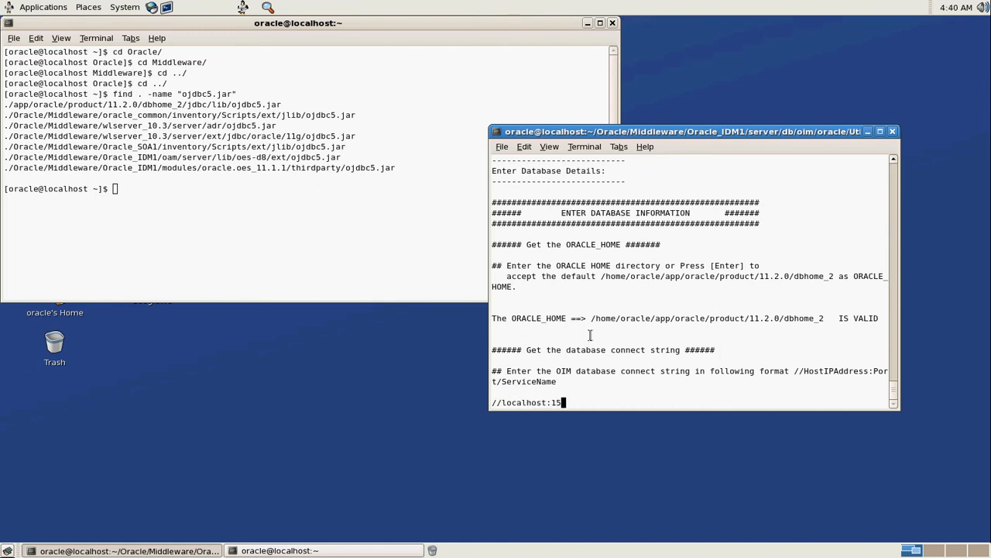
text(21/orcl)
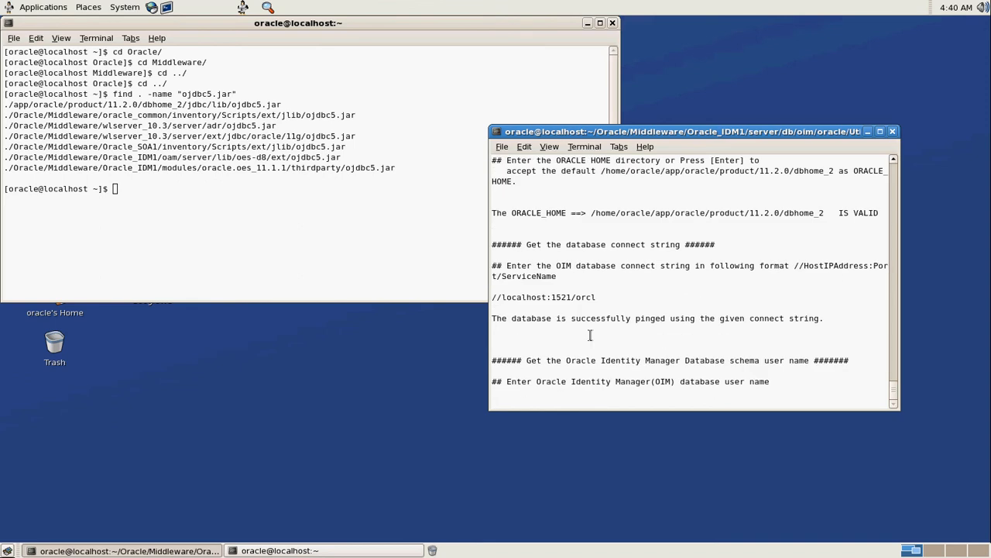
text(DEV_OIM)
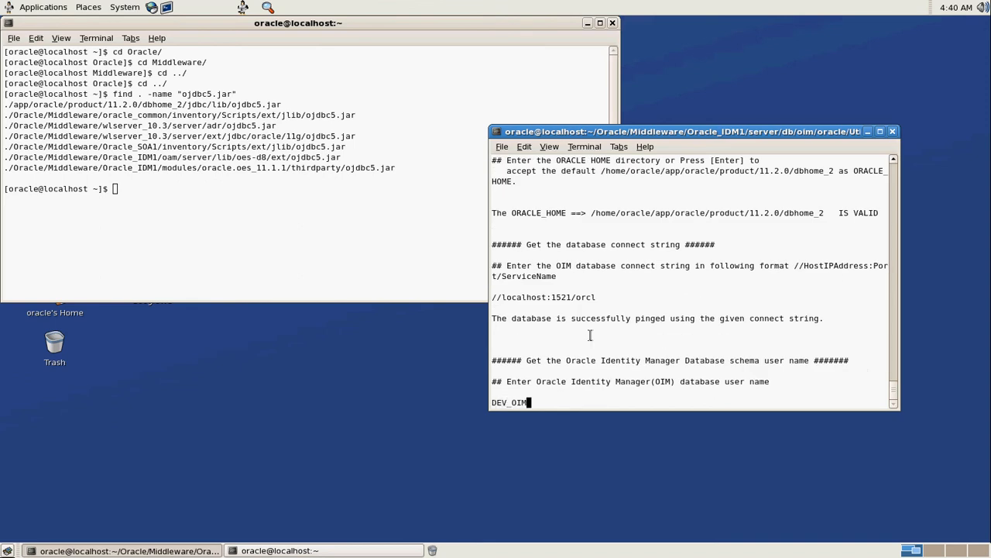
key(Return)
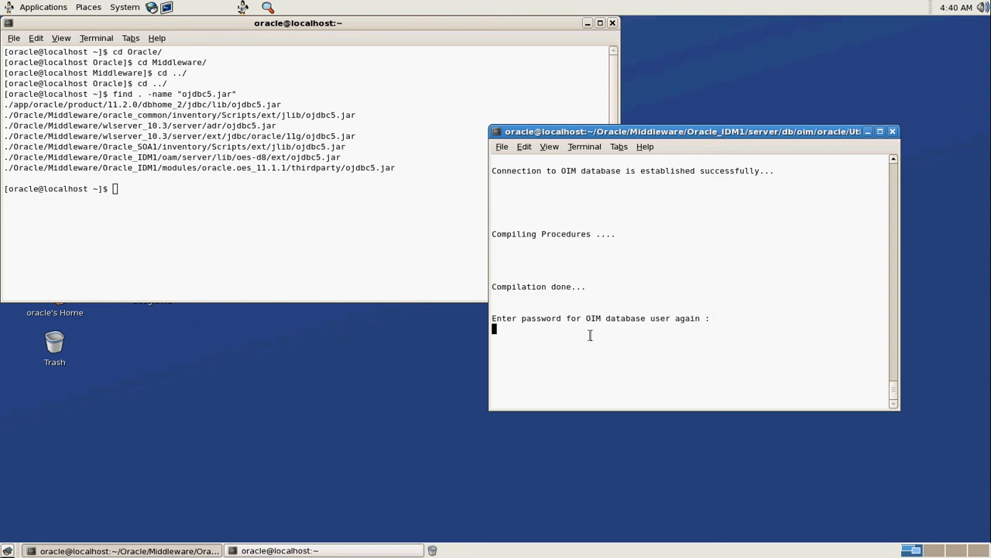
key(Return)
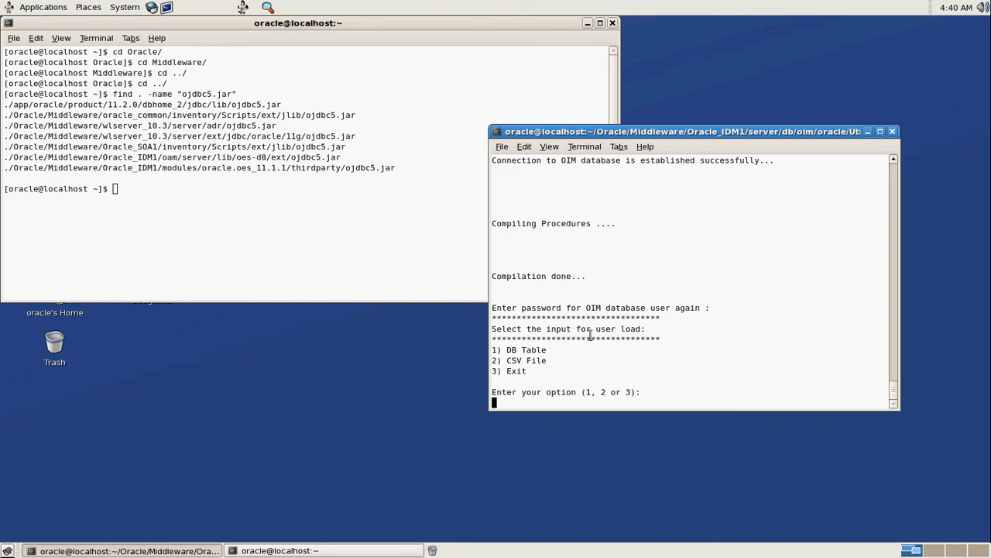
Choose option 2 (CSV file input) and give master.txt as the master file.
text(2)
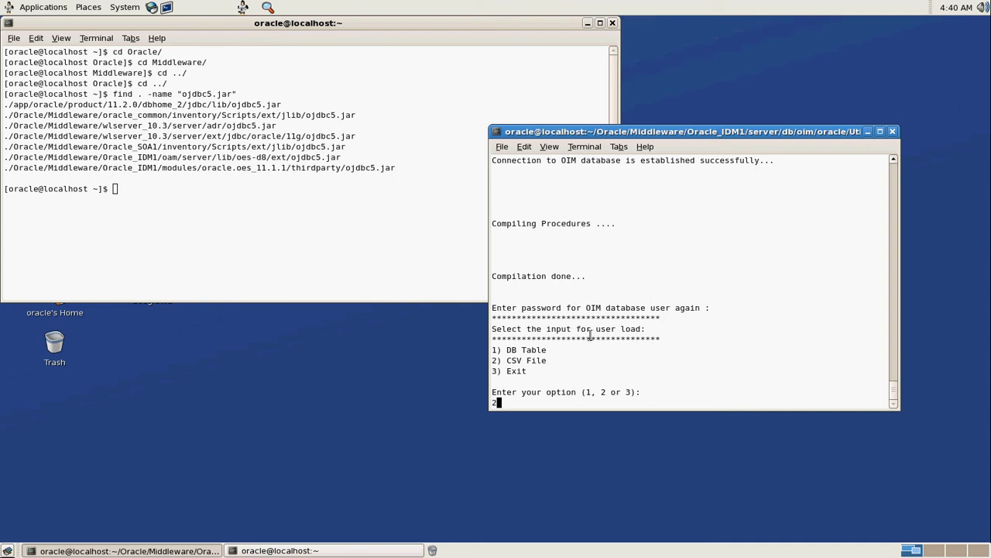
key(Return)
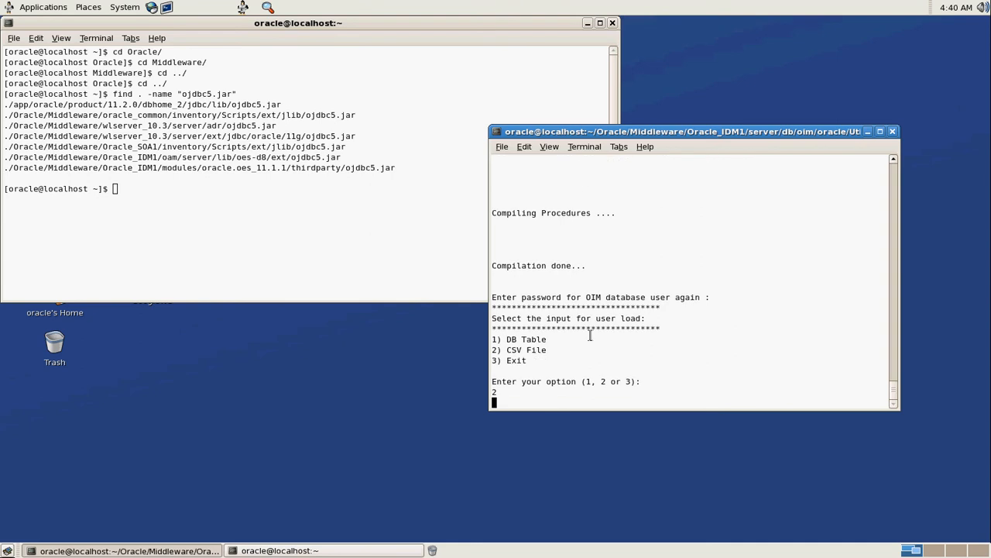
key(Return)
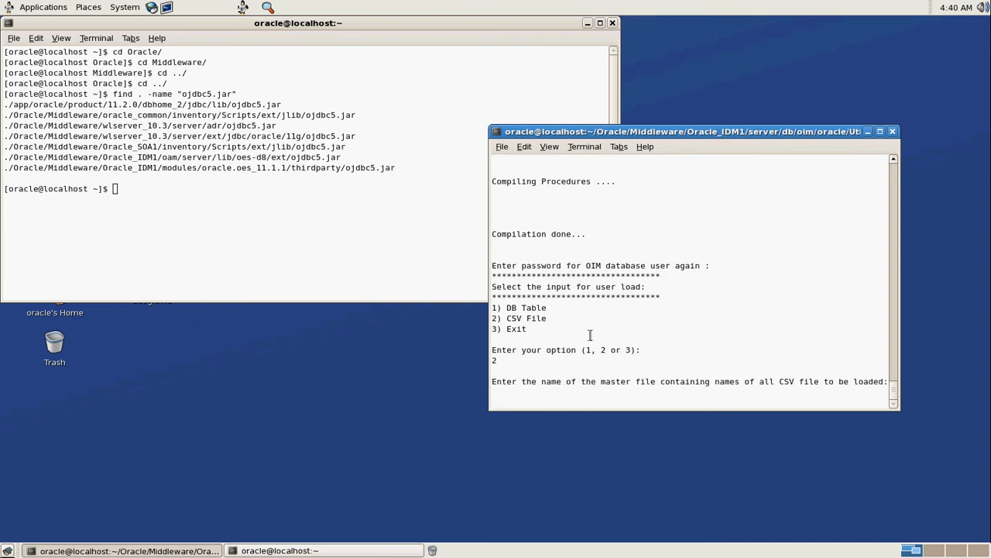
text(maste)
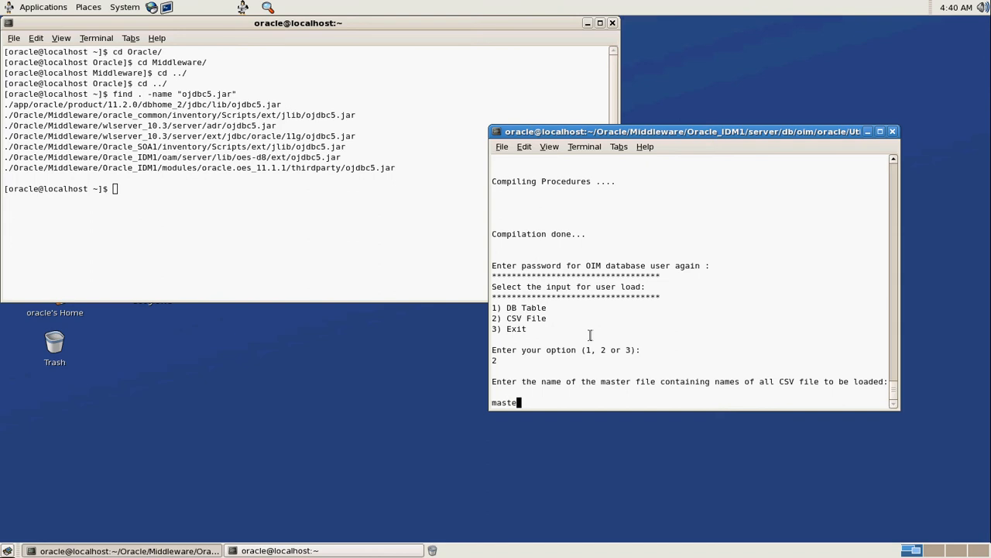
text(r.txt)
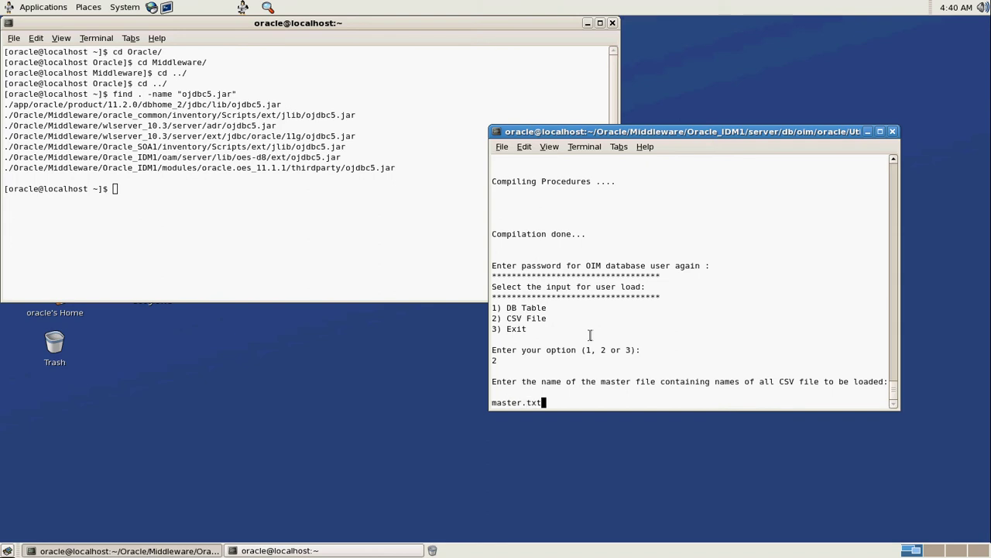
key(Return)
text(cd)
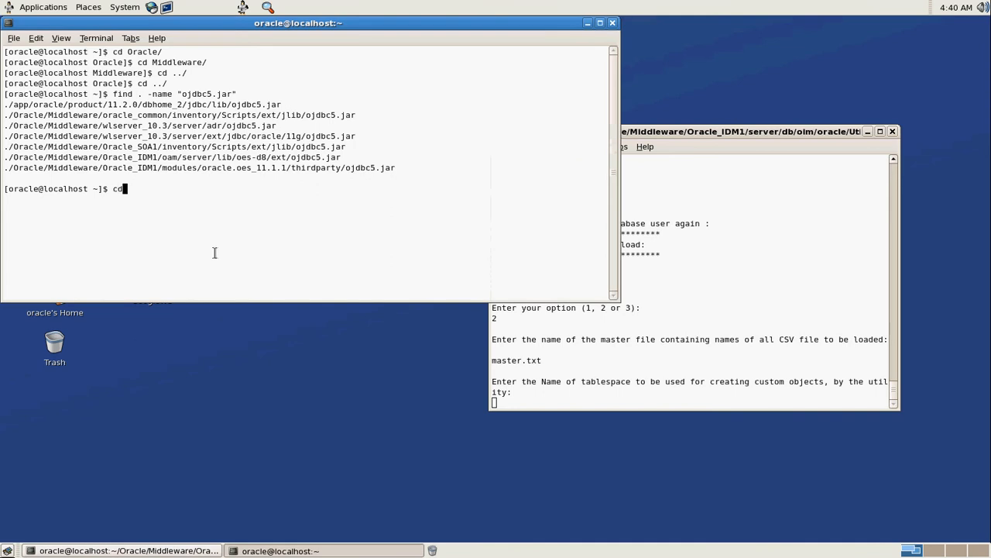
In the second terminal, cd into the oimbulkload csv_files directory and cat tablespace.sql.
key(Return)
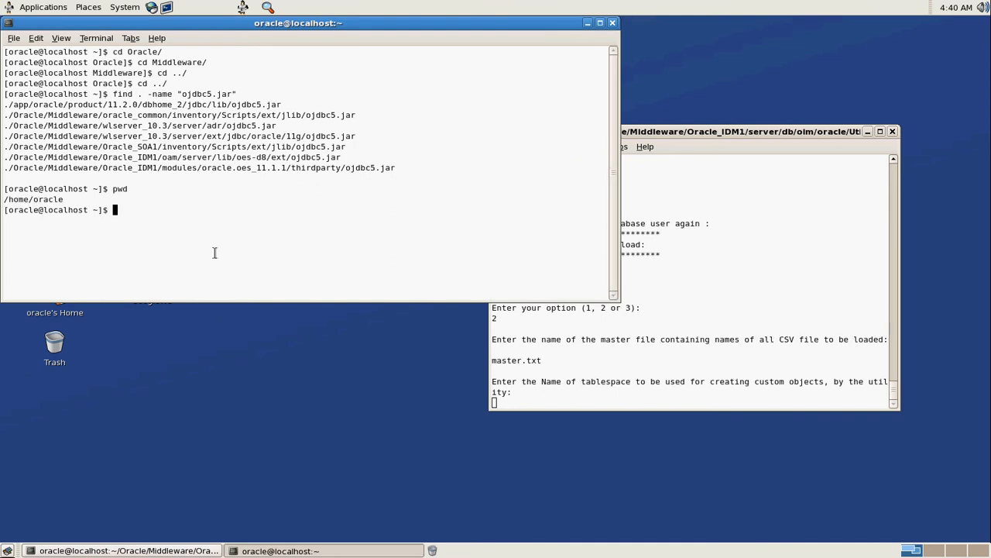
text(cd Oracle/Middleware/)
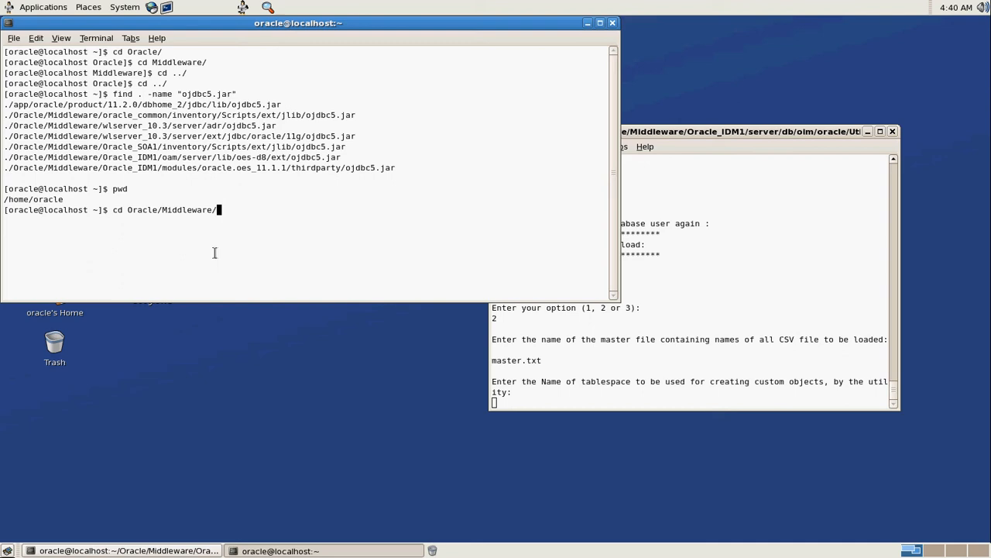
key(Return)
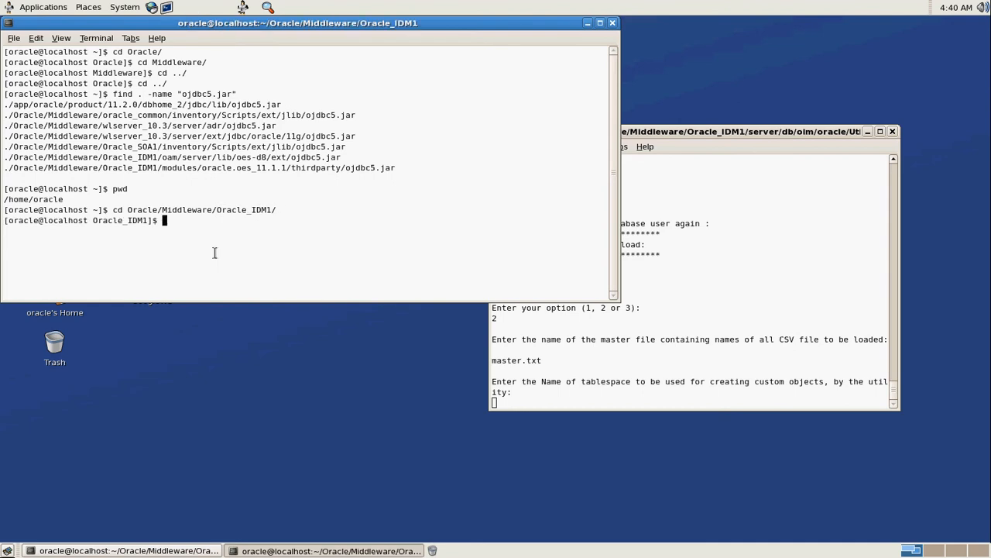
text(cd server/)
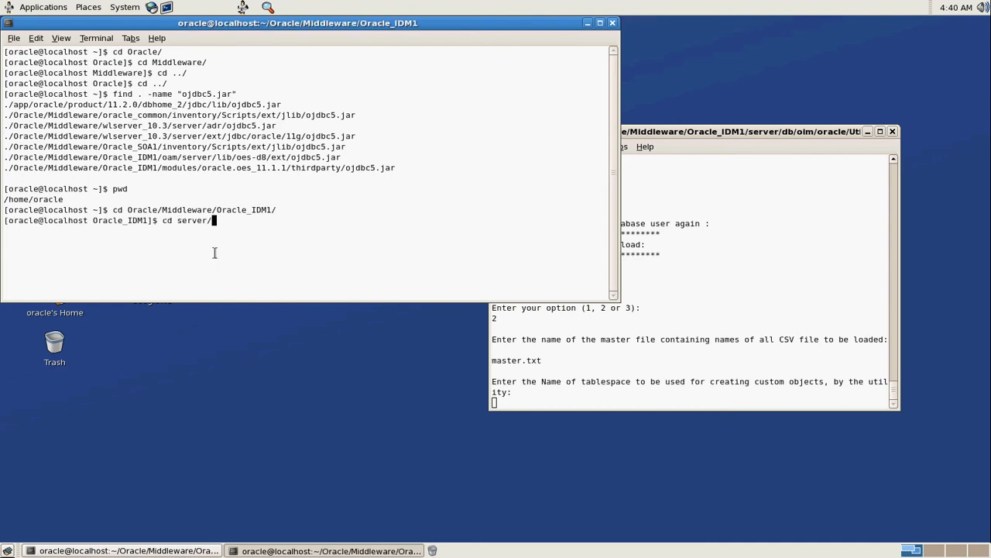
text(db/oim/oracle/)
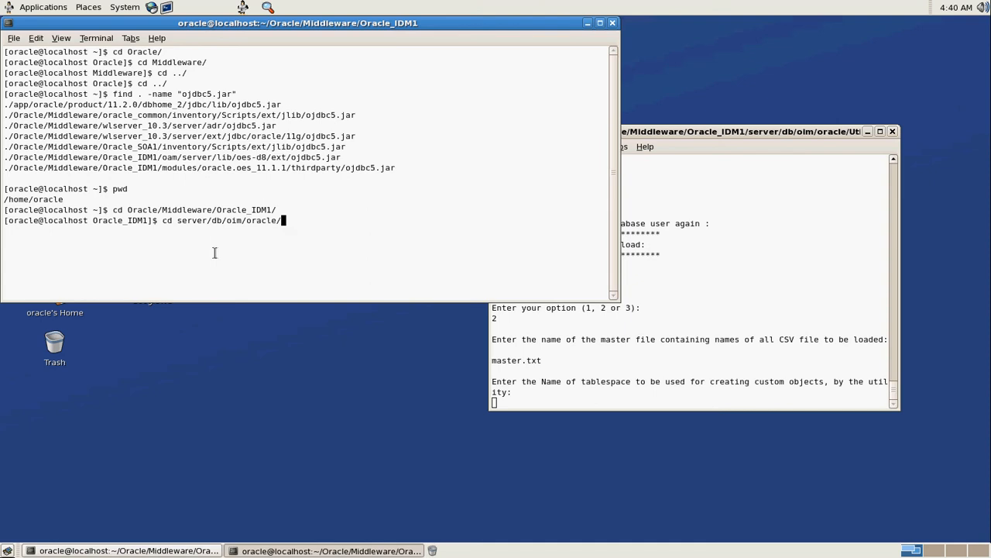
text(Utilities/oimbulkload/)
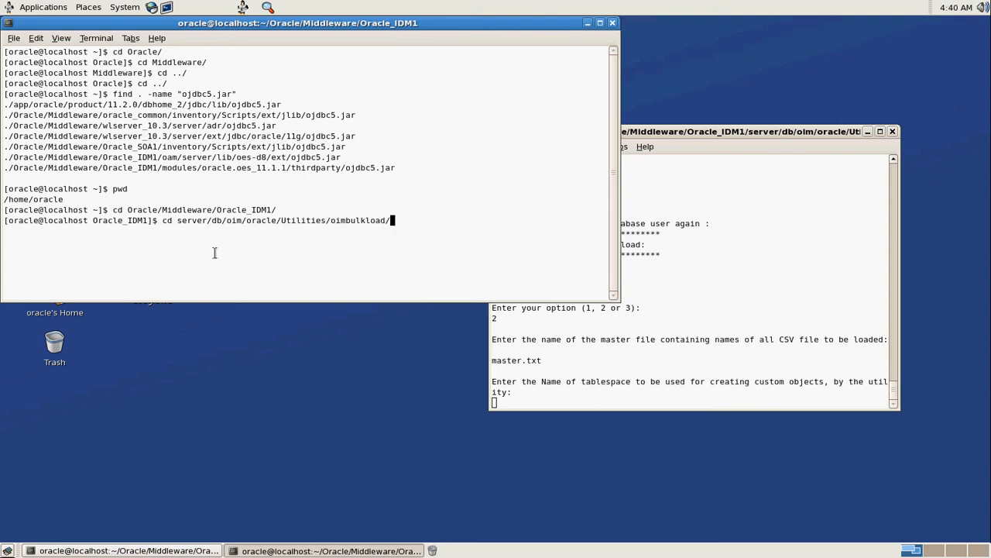
text(csv_files/)
text(cat tablespace.sql)
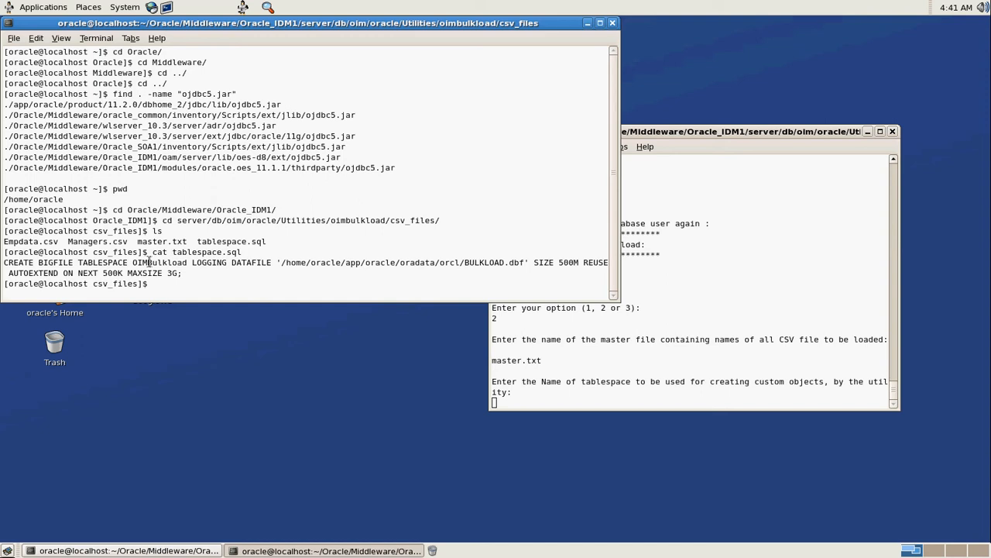
Copy the OIMBulkload tablespace name and paste it at the utility's tablespace prompt.
double_click(158, 262)
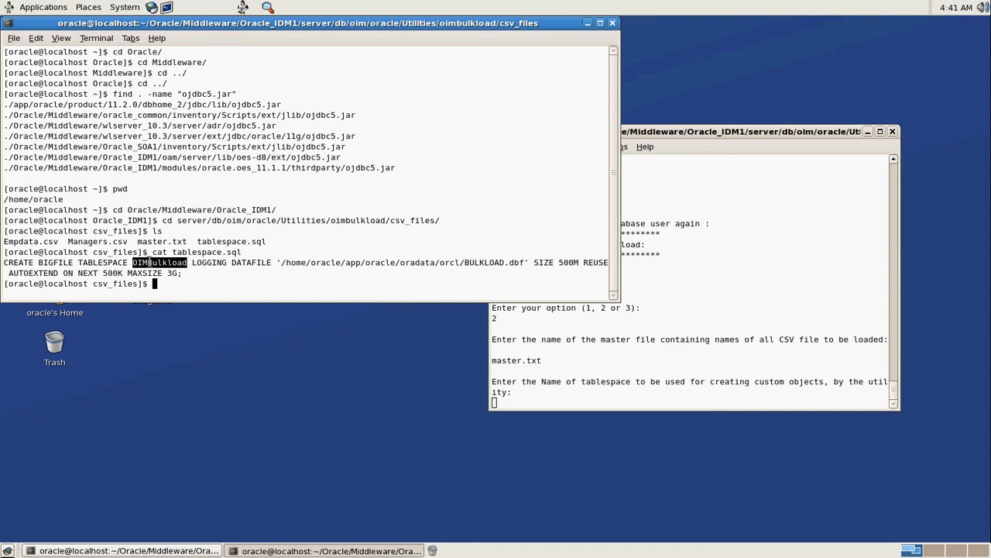
text(OIMBulkload)
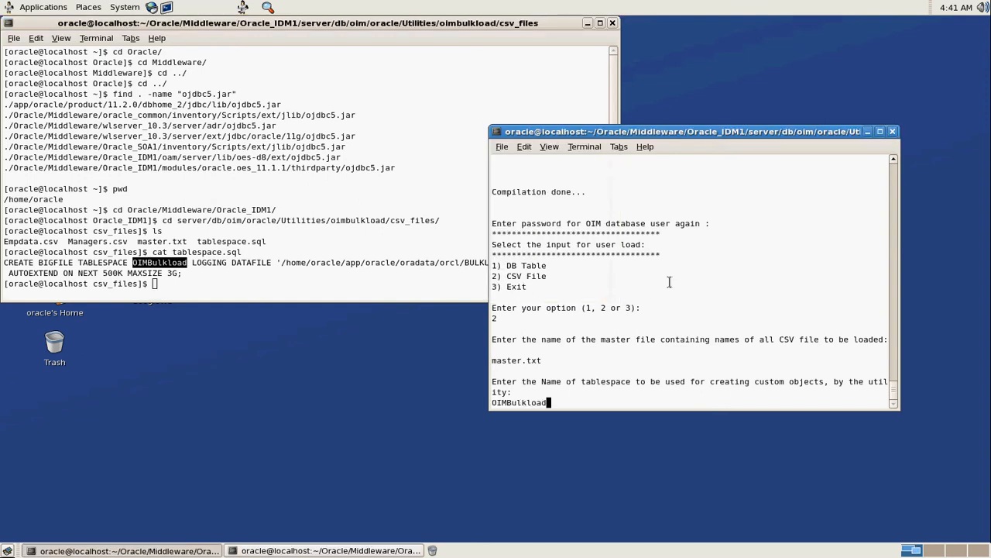
Submit OIMBulkload tablespace, YYYY-MM-DD date format, default batch size and n for log messages.
key(Return)
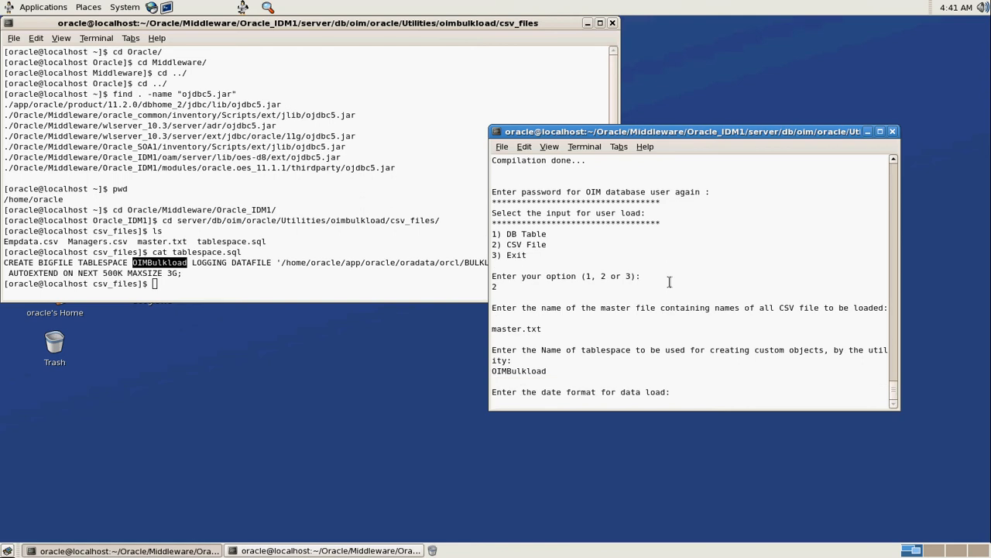
text(YYYY-MM-DD)
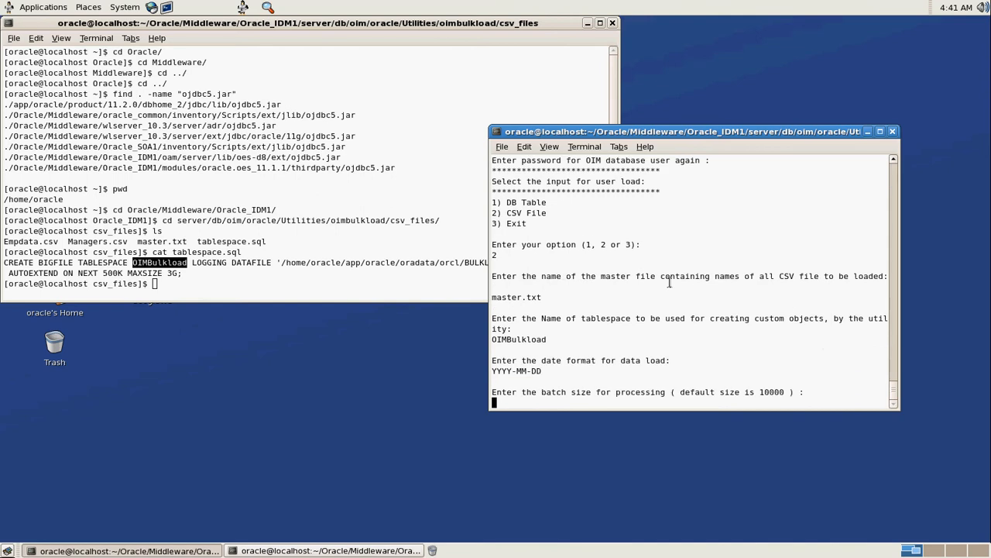
key(Return)
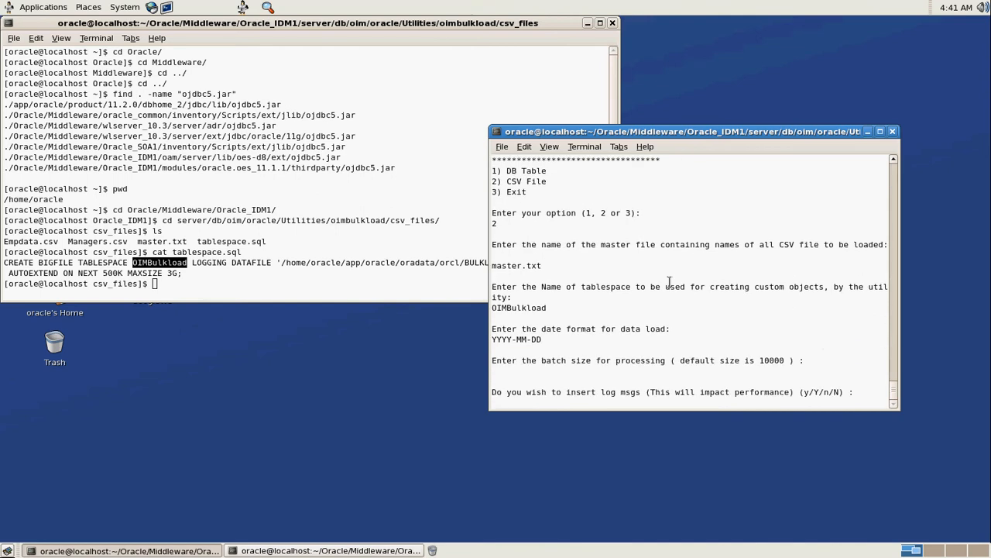
text(n)
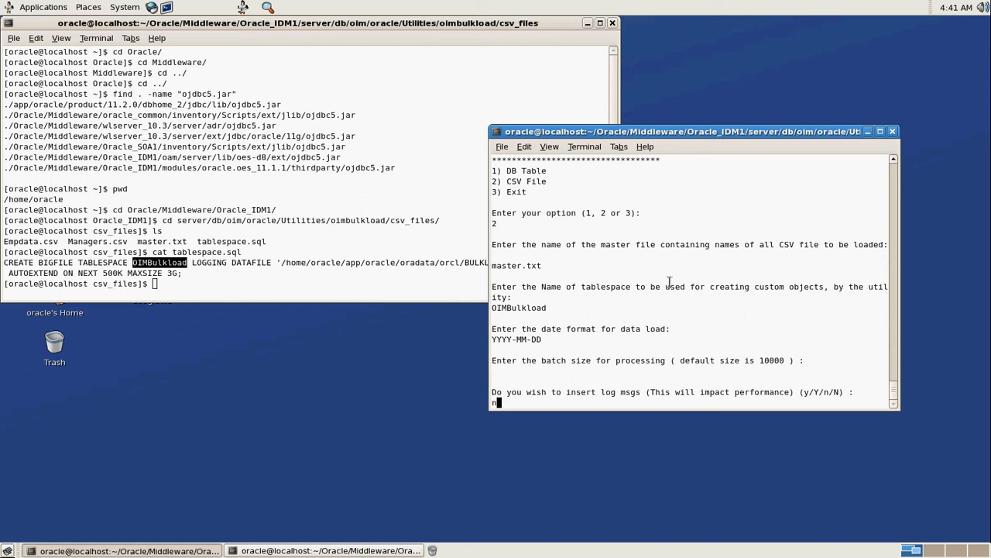
key(Return)
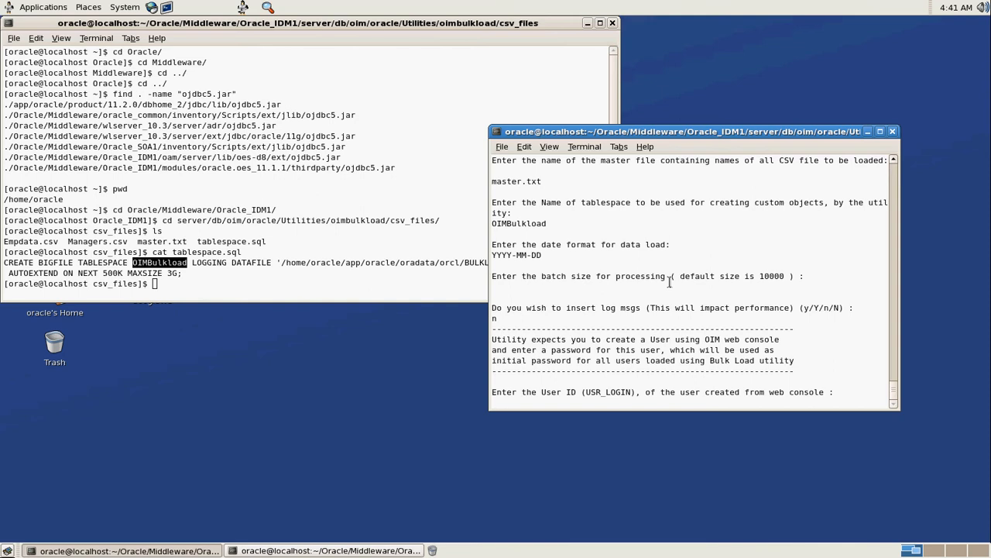
Answer the utility's password prompt to start the load.
text(DPASSWORD)
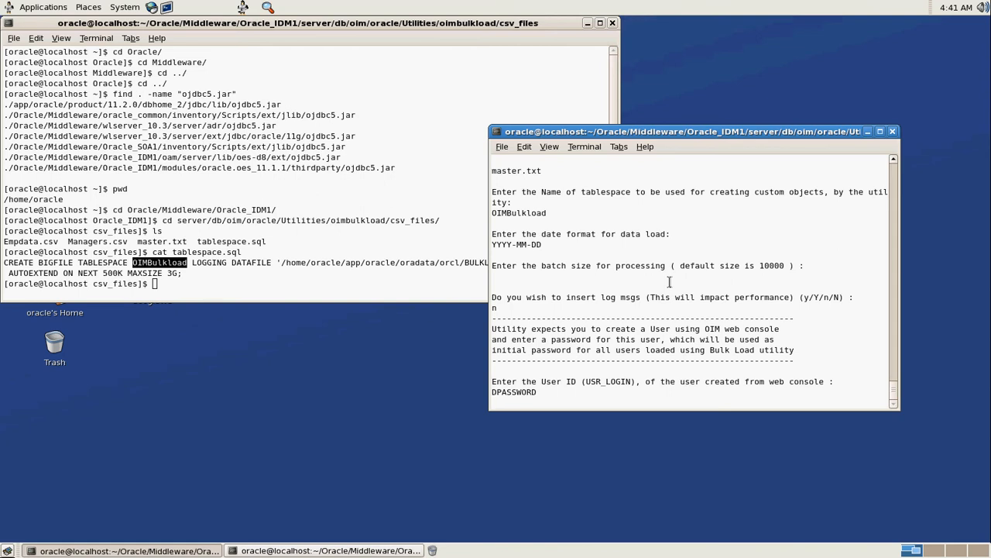
key(Return)
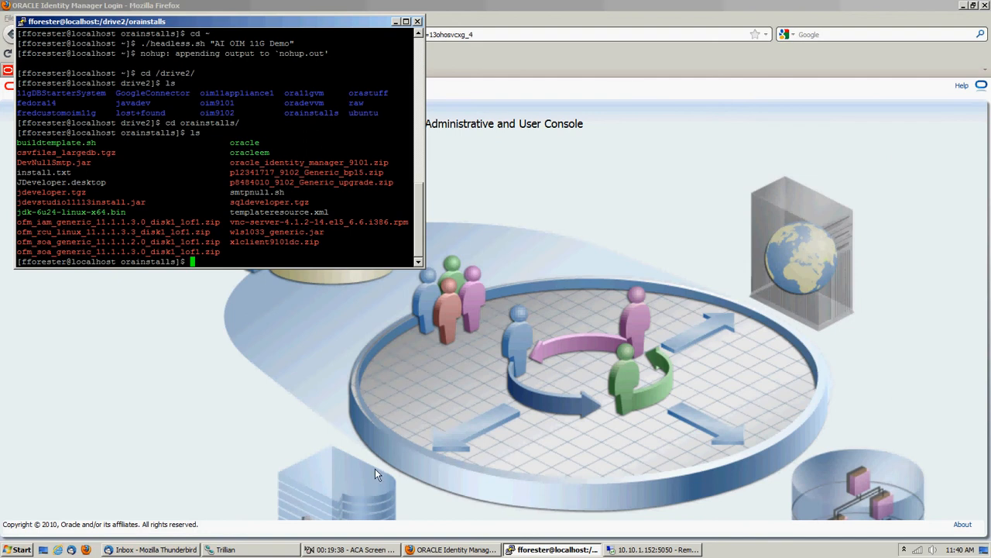
Focus the left terminal to run top and cat master.txt listing Managers.csv and Empdata.csv.
click(350, 548)
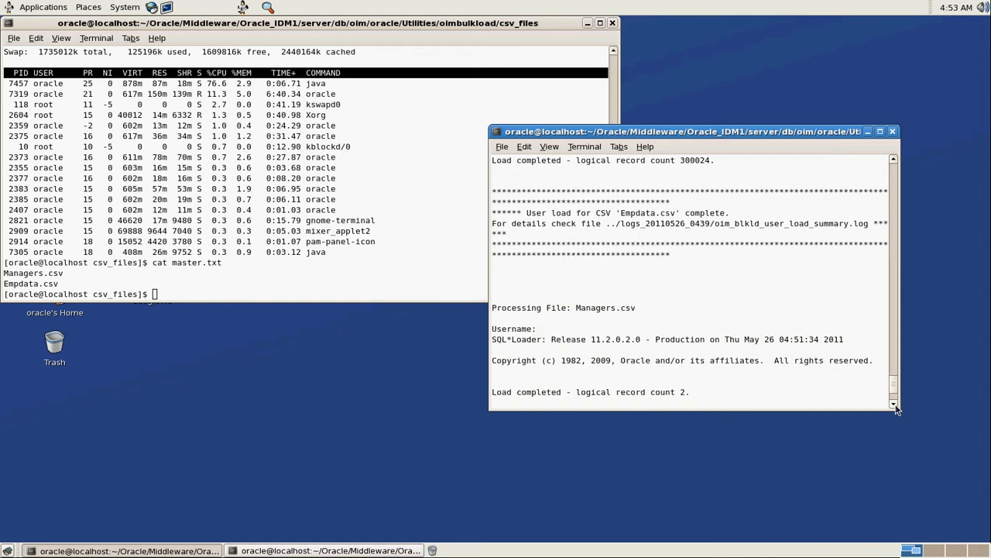
Scroll the bulk load output down to the final 'Indexes and FK constraints successfully enabled' message.
scroll(down, 3)
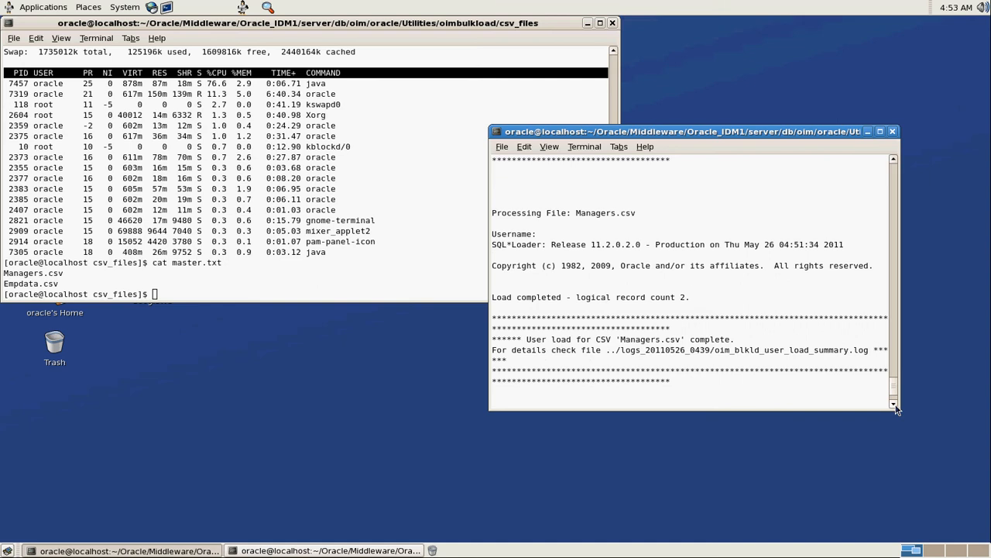
scroll(down, 3)
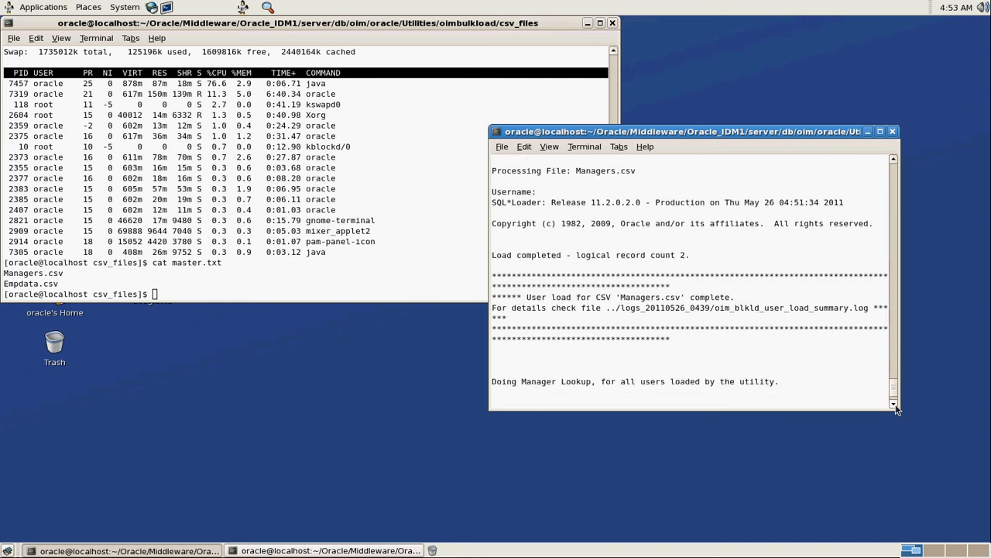
scroll(down, 3)
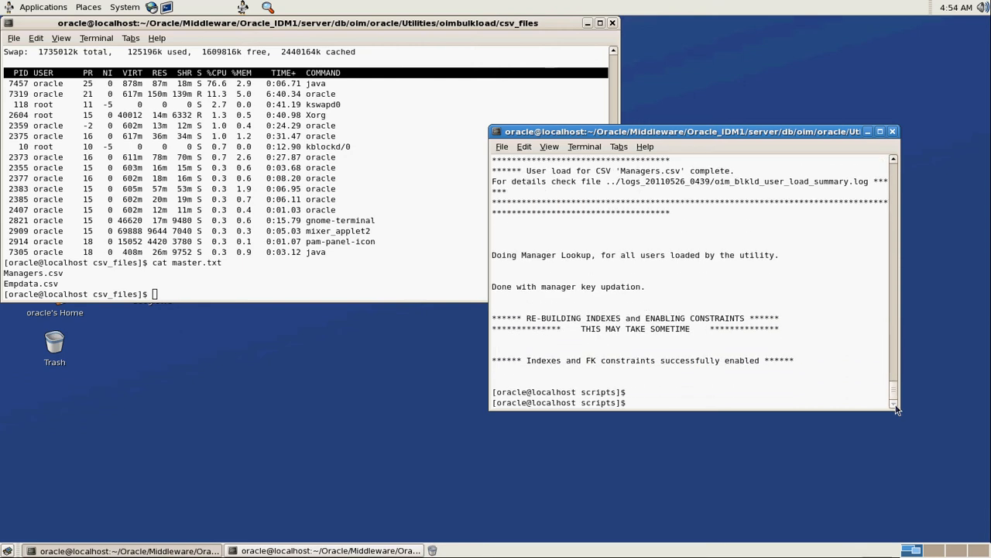
mouse_move(393, 257)
text(cat master.txt)
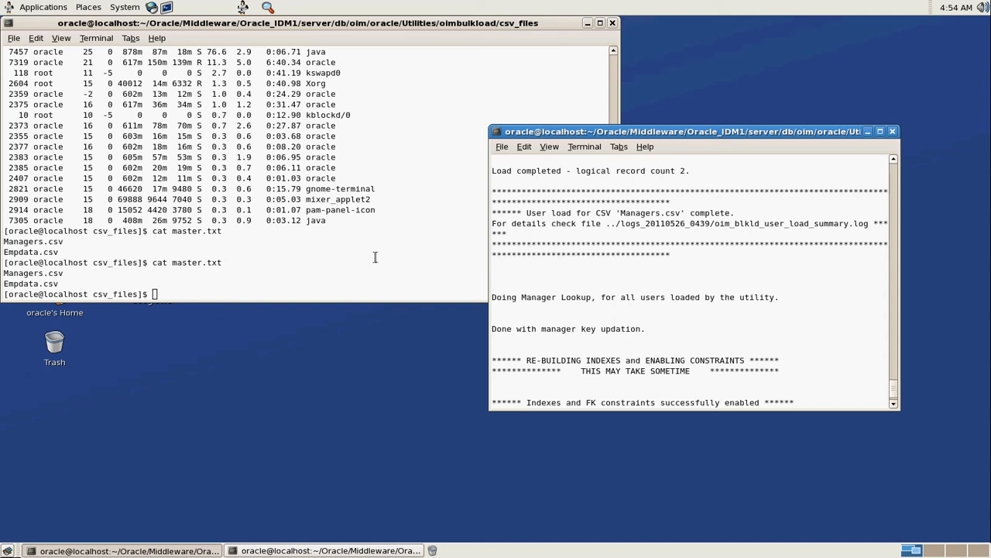
mouse_move(887, 367)
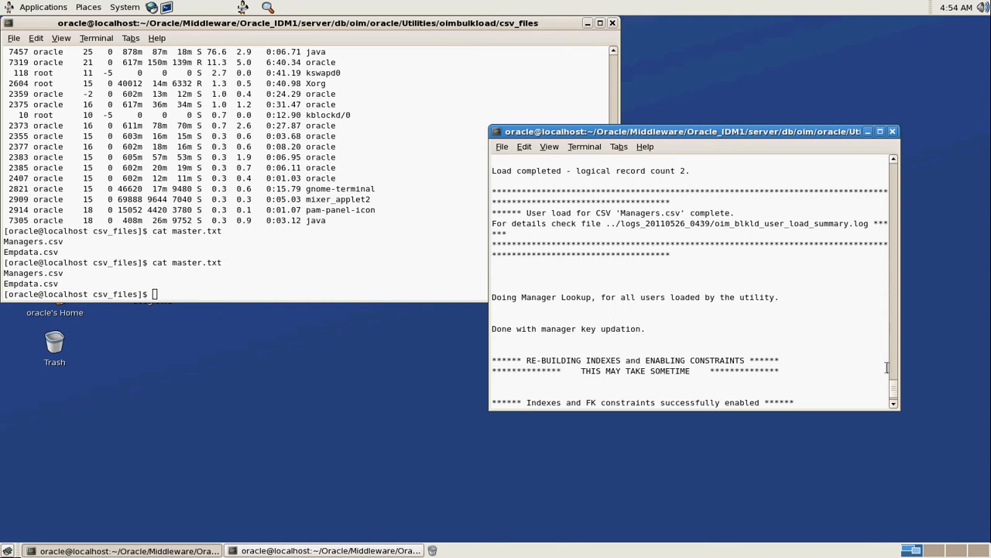
scroll(down, 3)
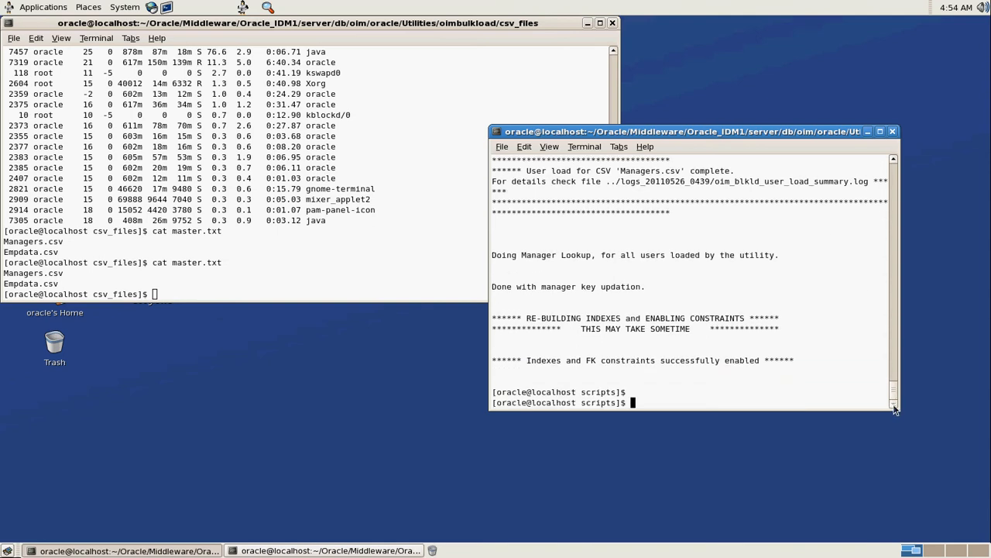
mouse_move(580, 192)
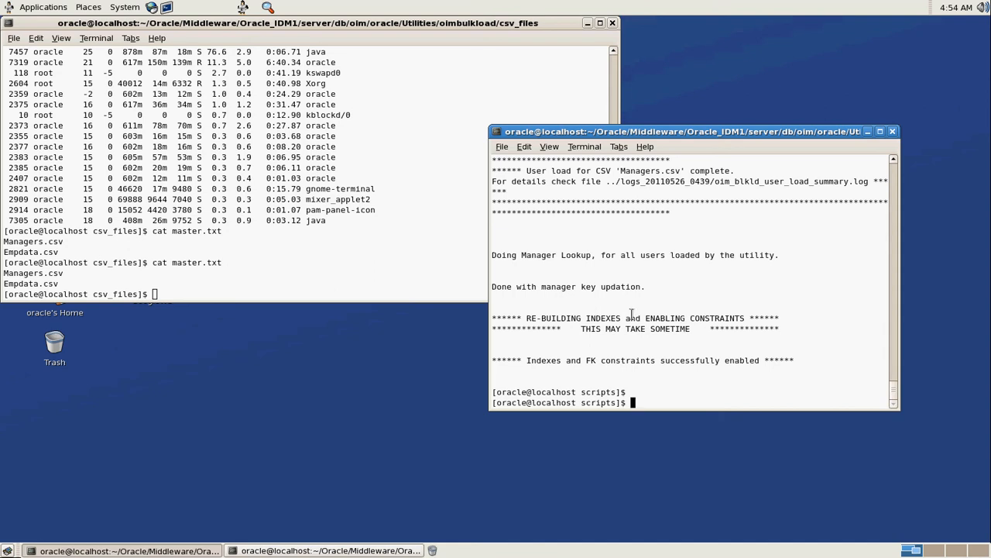
mouse_move(644, 336)
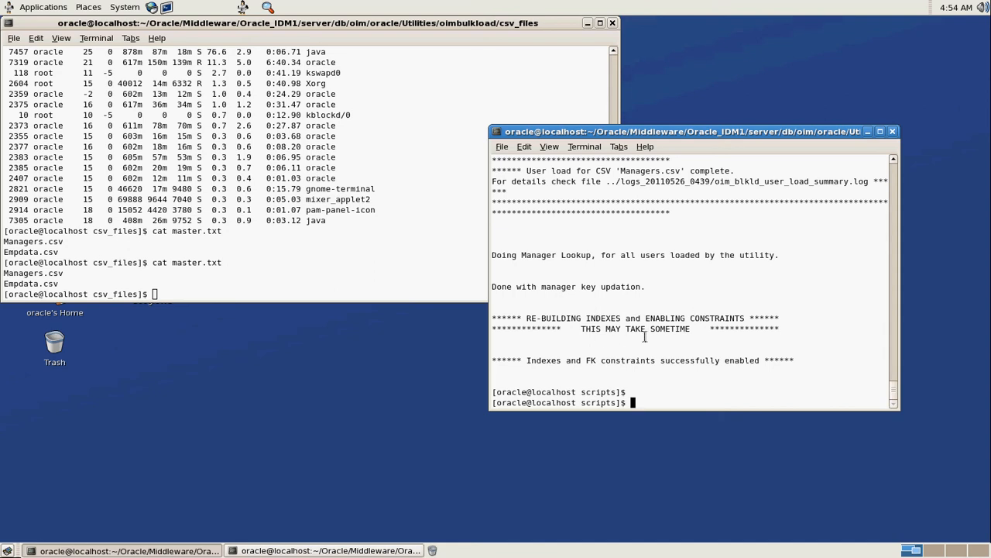
mouse_move(877, 391)
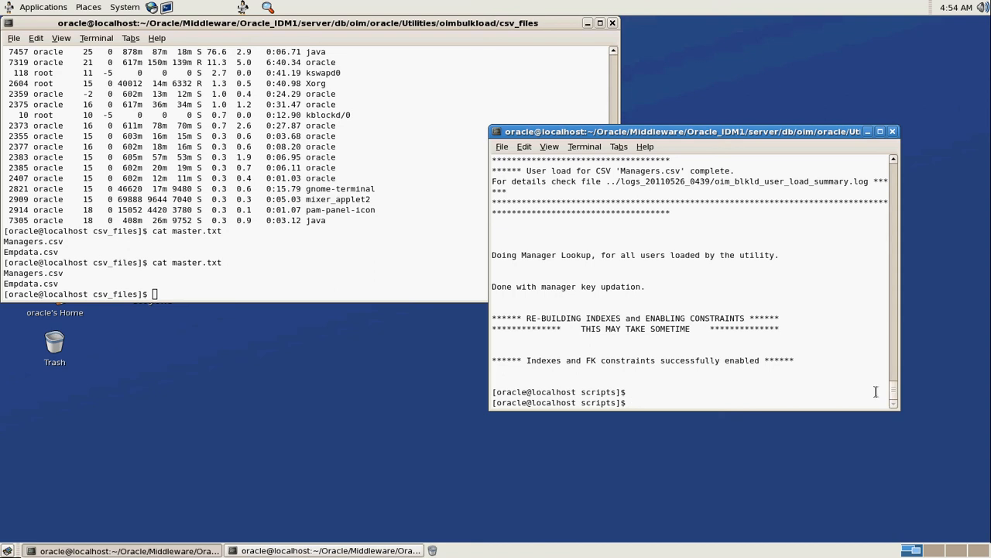
mouse_move(876, 348)
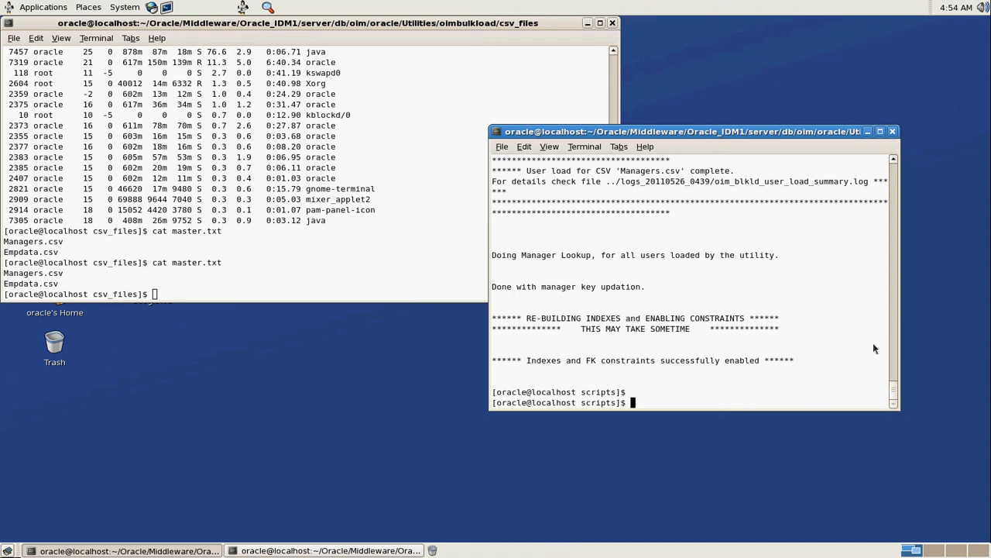
mouse_move(840, 298)
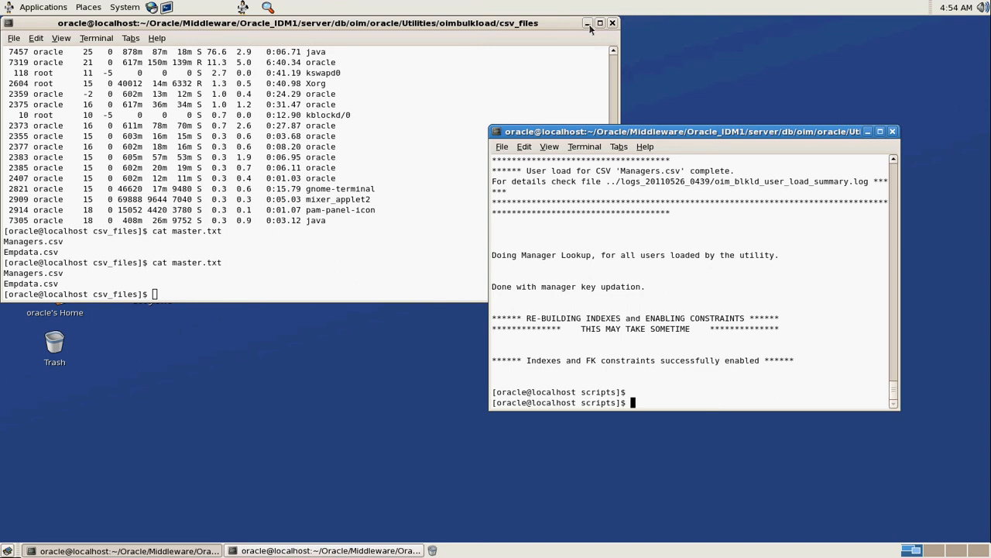
Minimize the bulk load terminal and launch the WebLogic Admin server from its desktop icon.
click(587, 23)
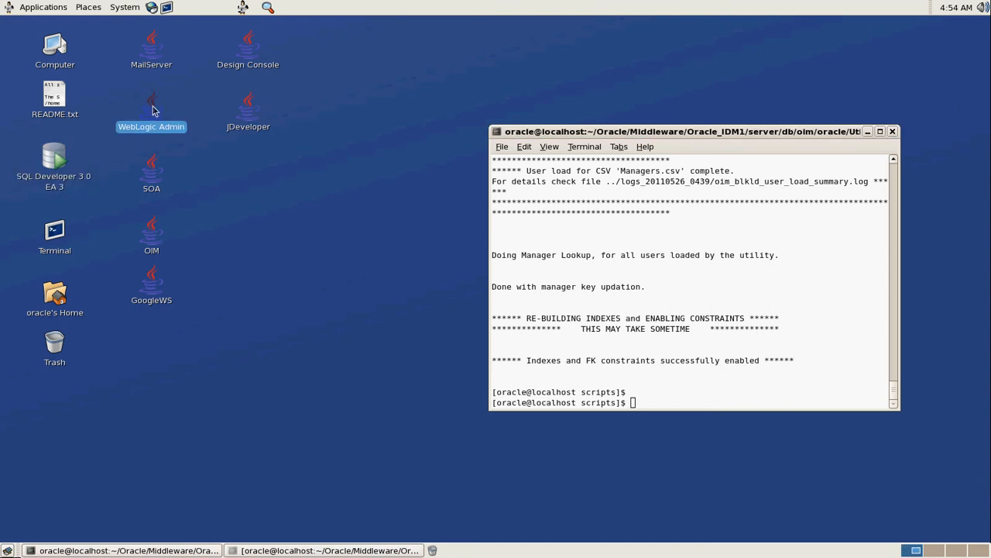
double_click(152, 100)
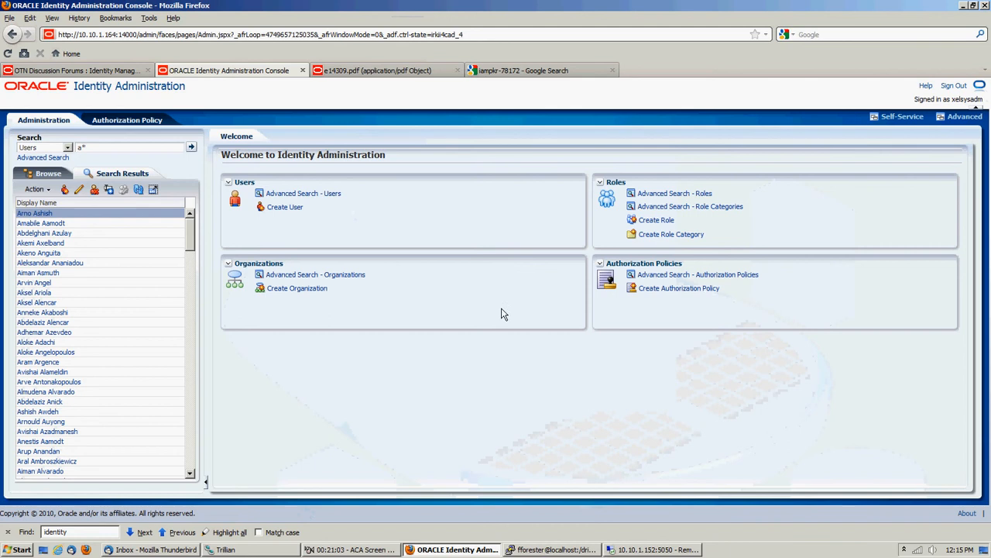
mouse_move(488, 350)
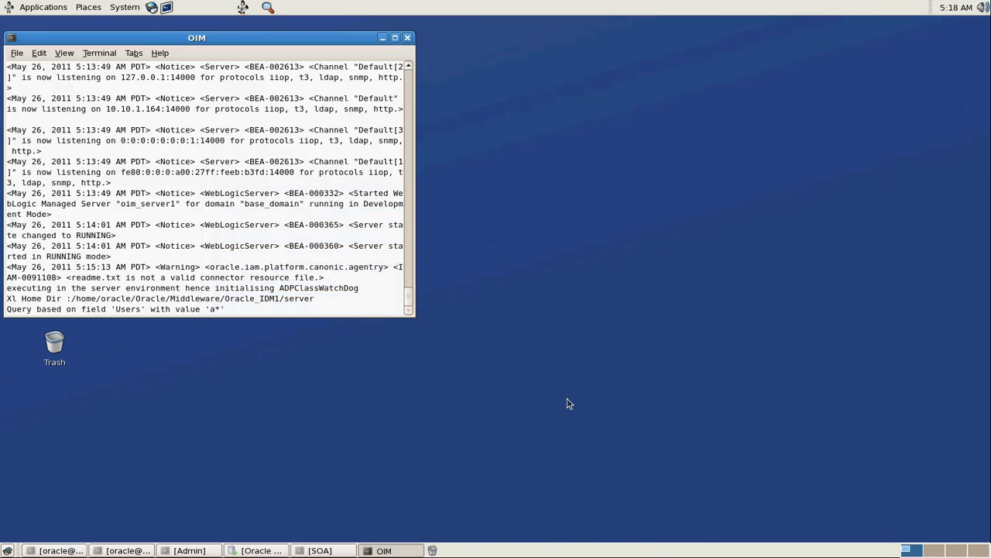
mouse_move(356, 308)
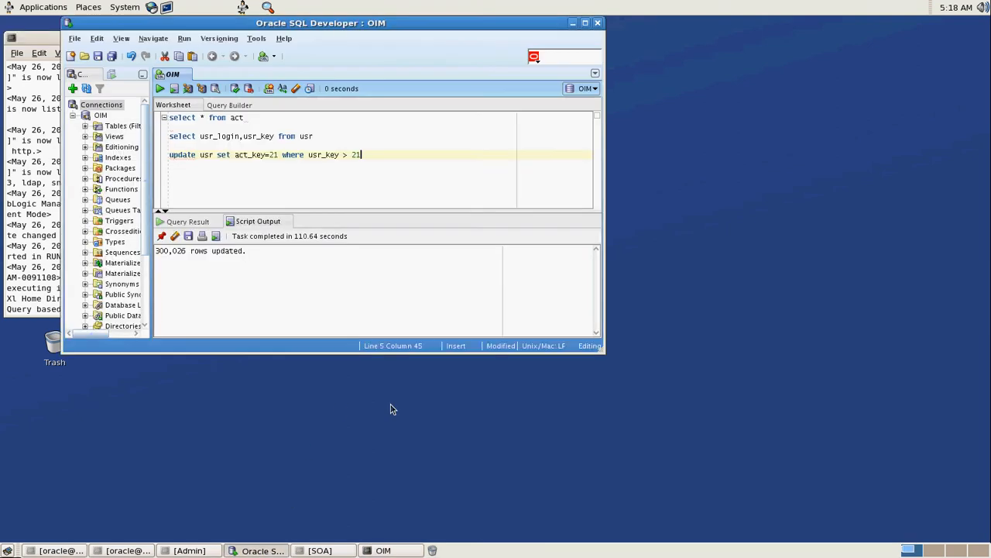
mouse_move(169, 121)
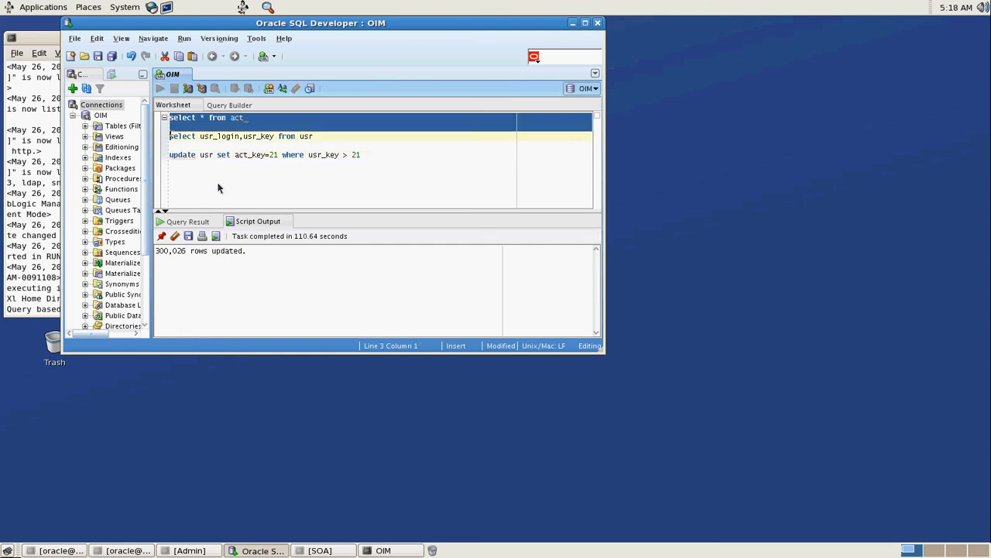
Run select * from act to list the organizations, then close SQL Developer discarding worksheet changes.
click(159, 86)
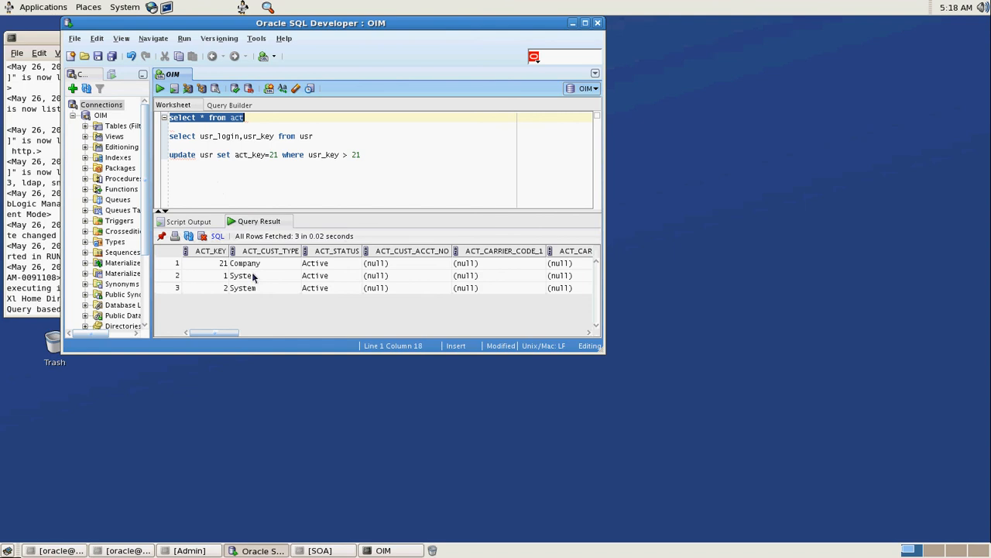
mouse_move(344, 297)
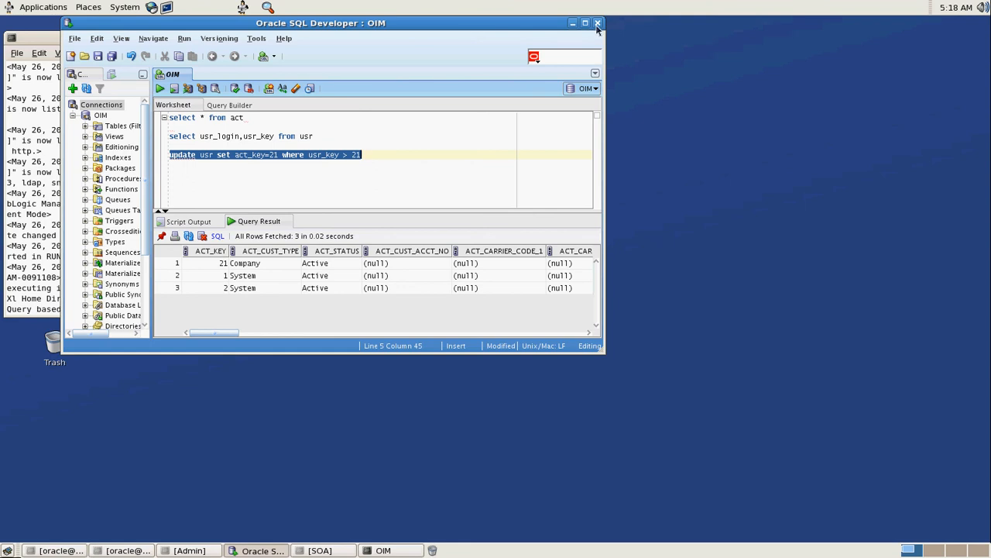
click(598, 23)
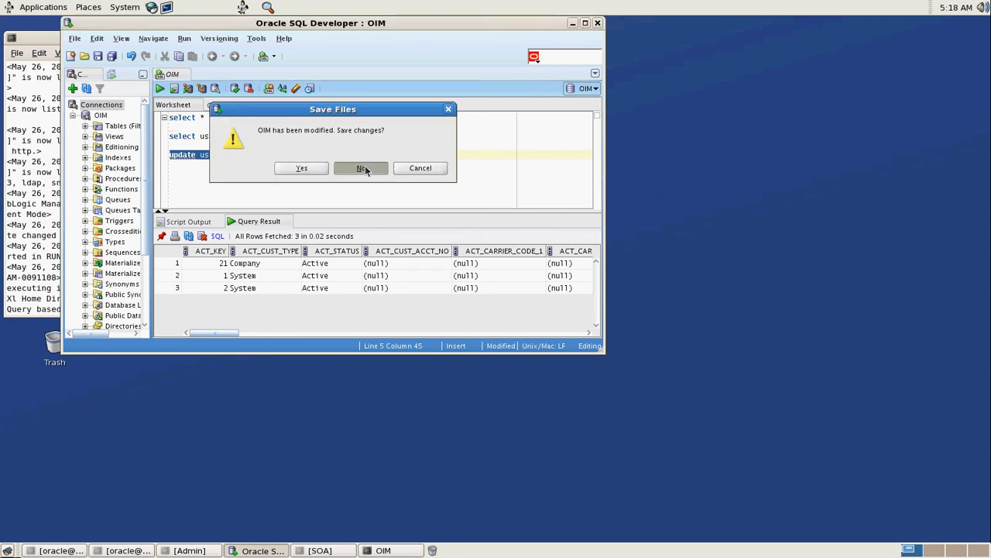
click(360, 168)
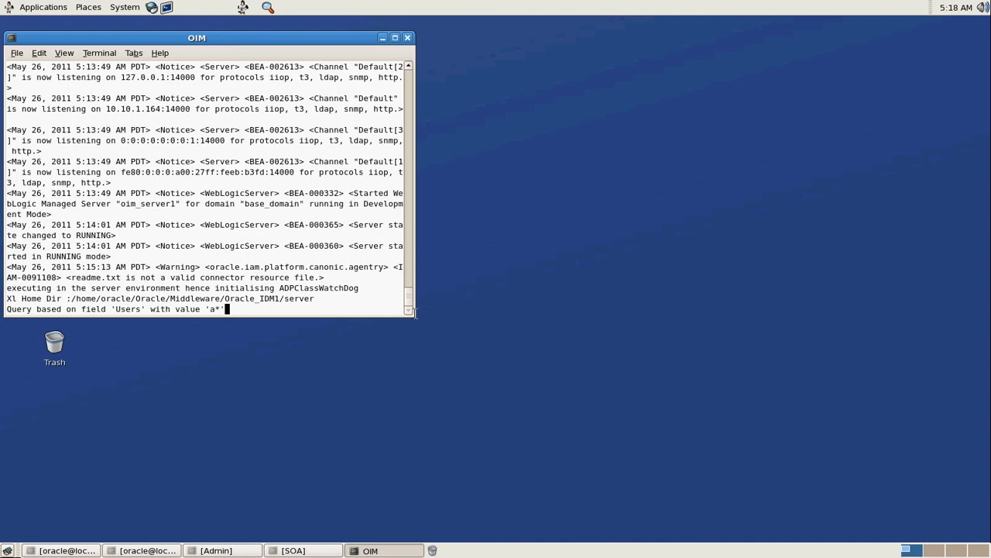
mouse_move(679, 23)
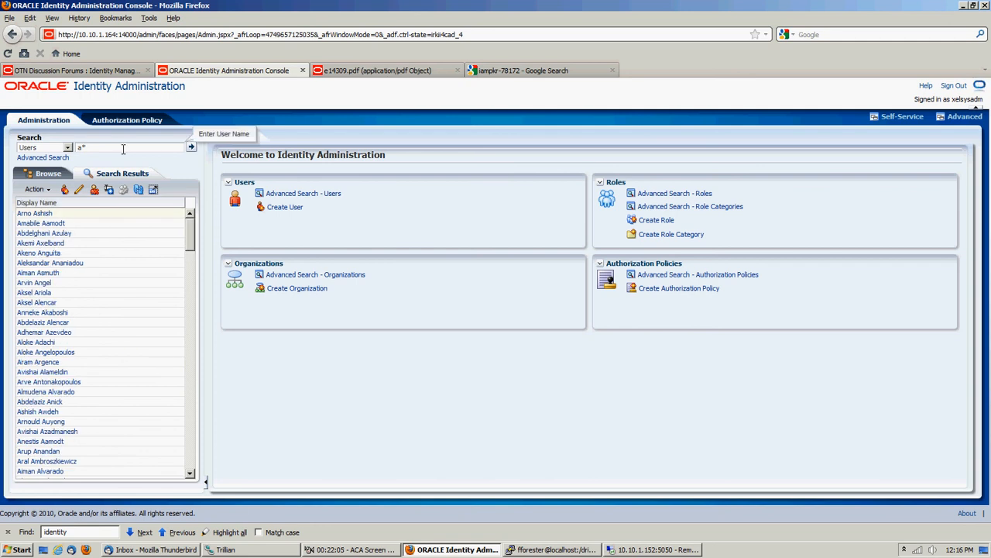
text(fforester)
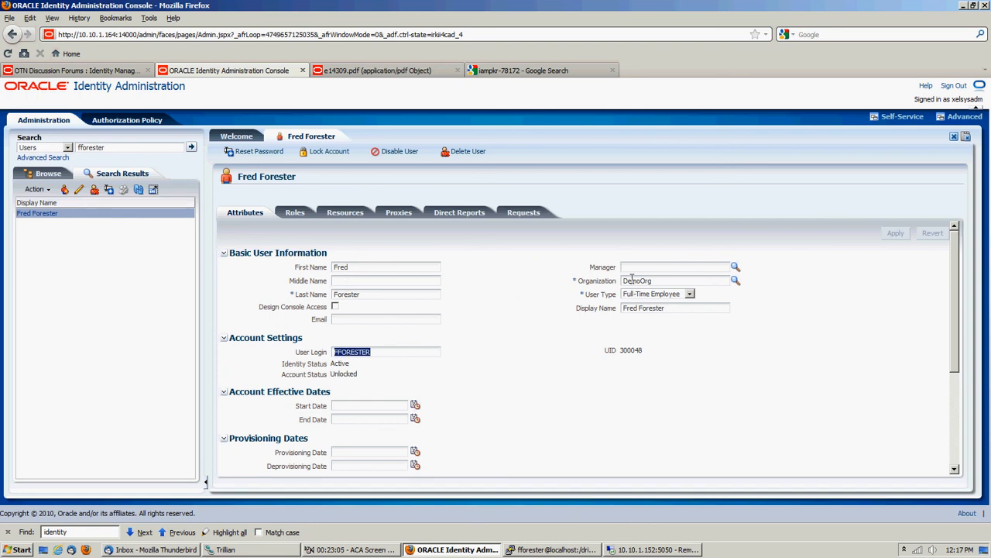
mouse_move(465, 354)
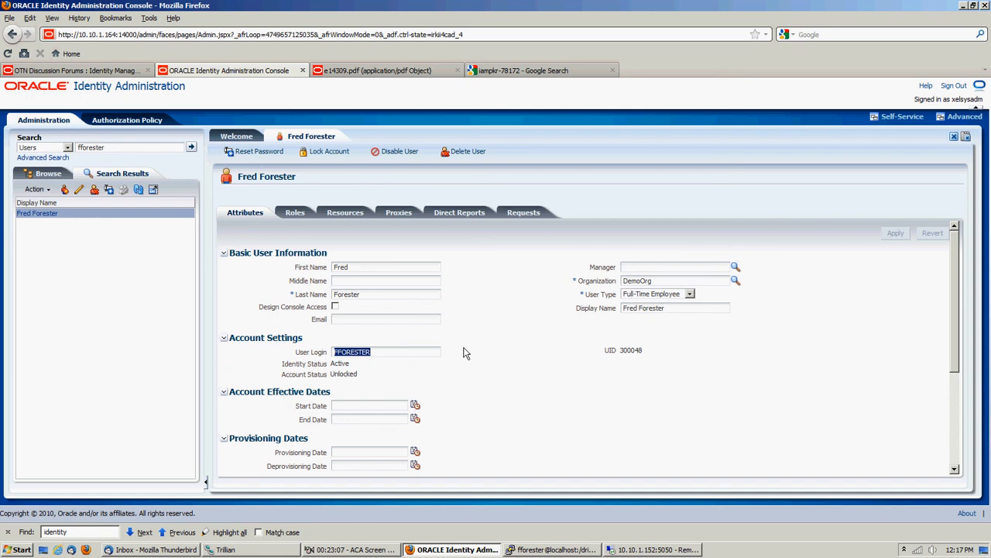
mouse_move(623, 350)
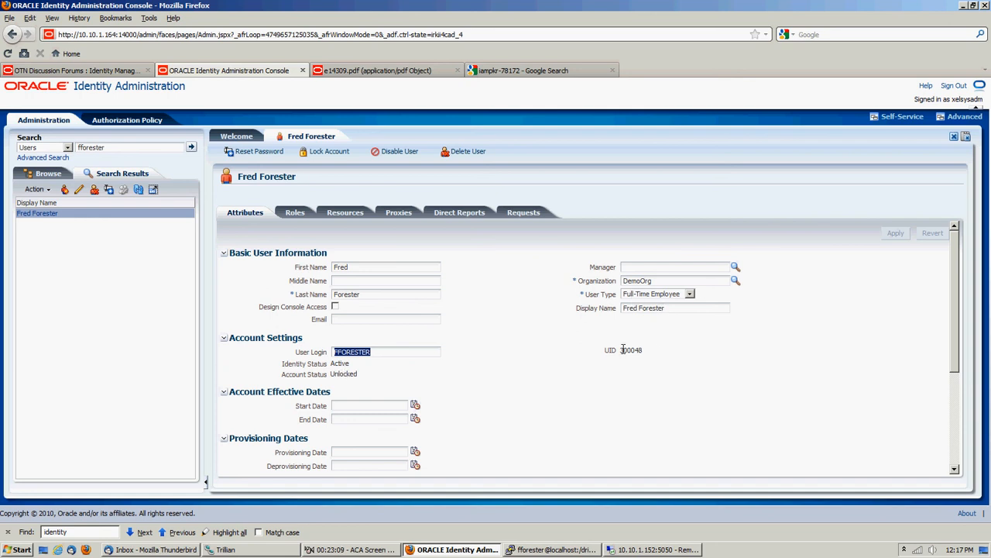
double_click(632, 350)
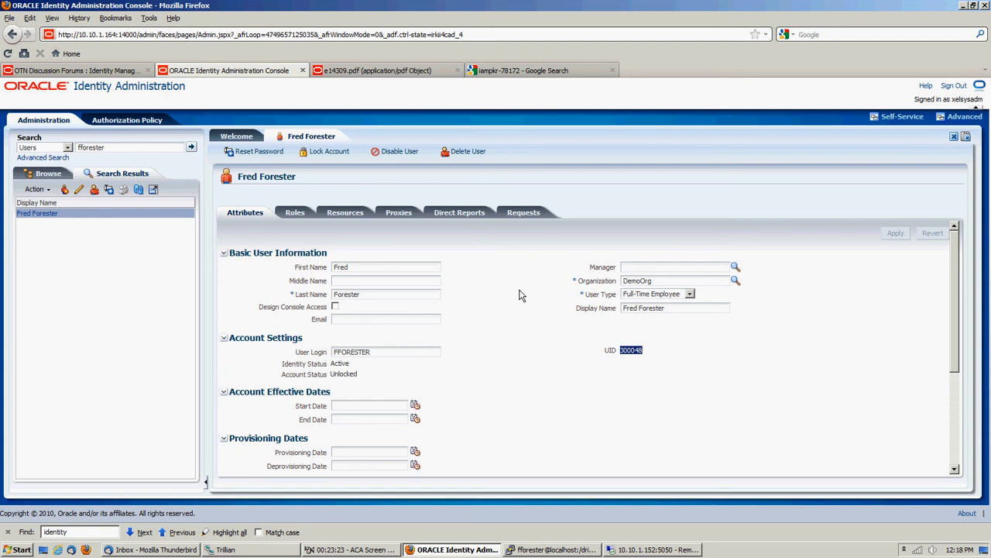
mouse_move(604, 548)
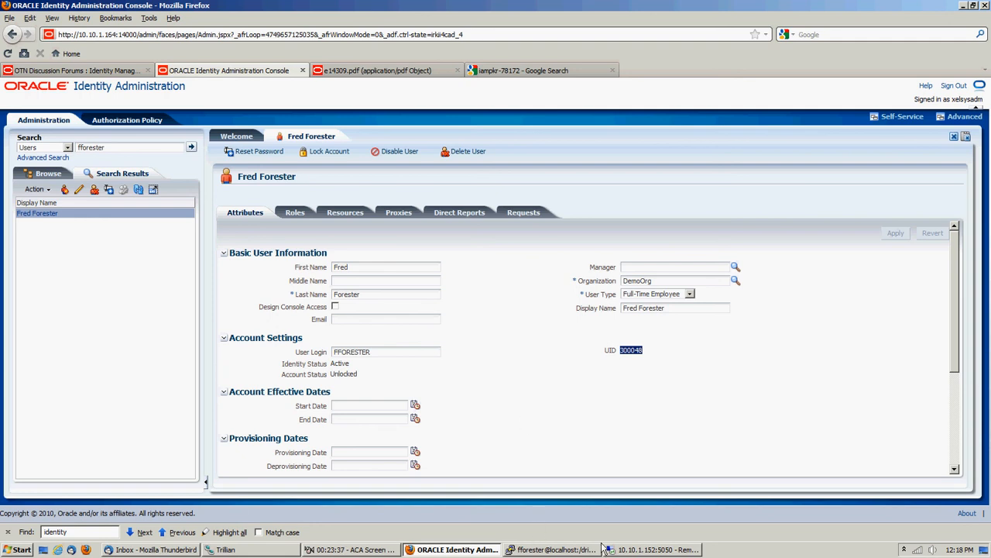